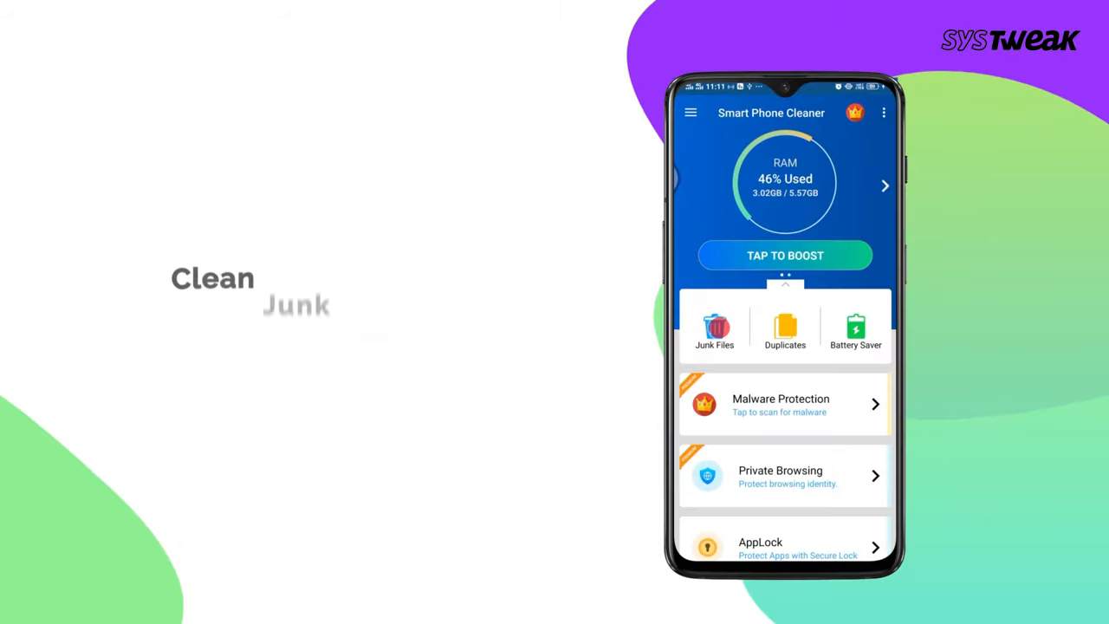
- Reveal the CPU Cooler, File Explorer, WhatsApp, Hibernate Apps and Game SpeedUp tools on the home list
click(714, 326)
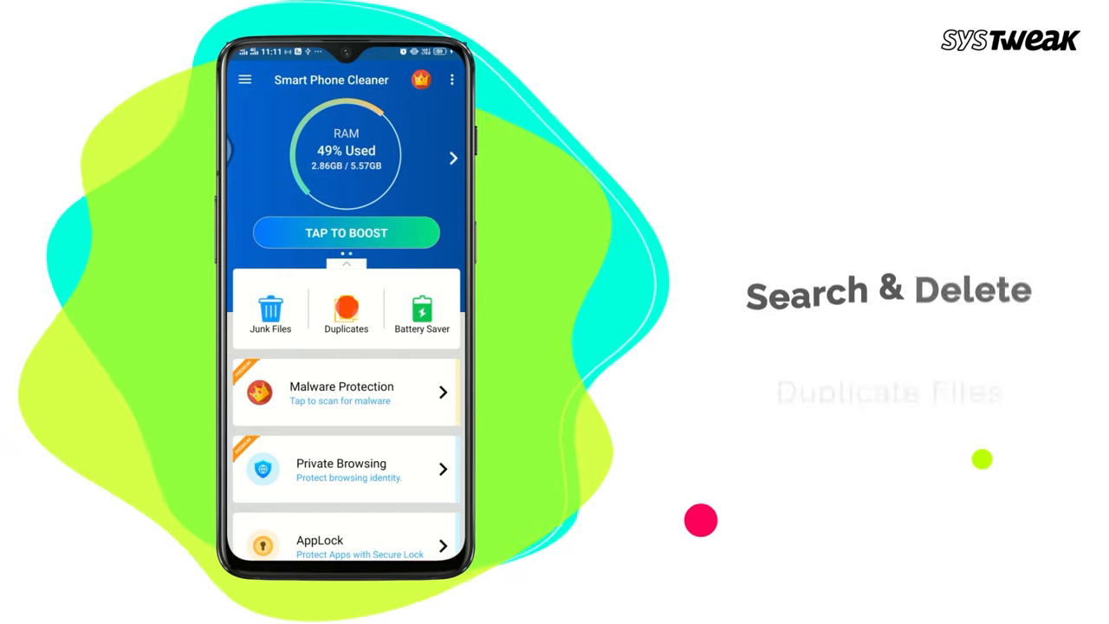
click(345, 312)
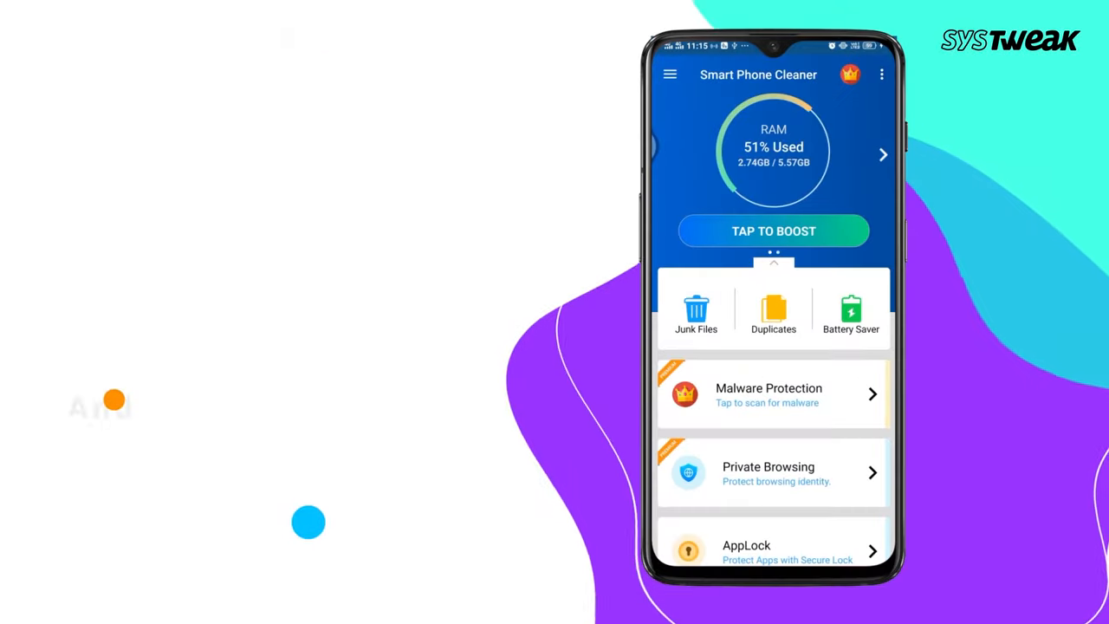
click(851, 310)
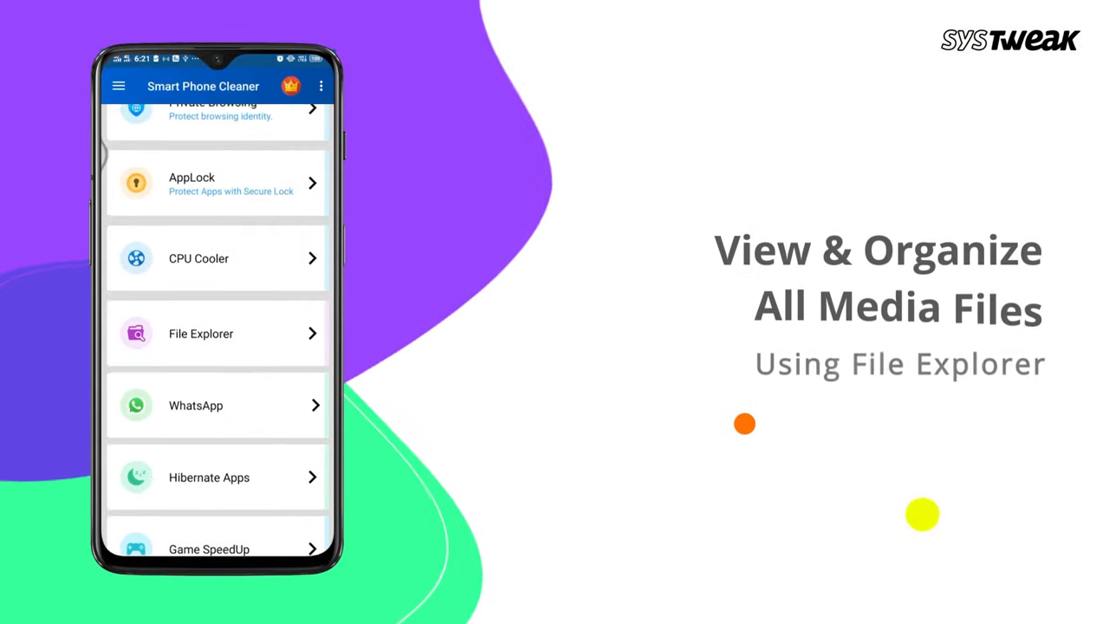
- Enter App Manager to show the Installed and Archived app tabs
click(215, 333)
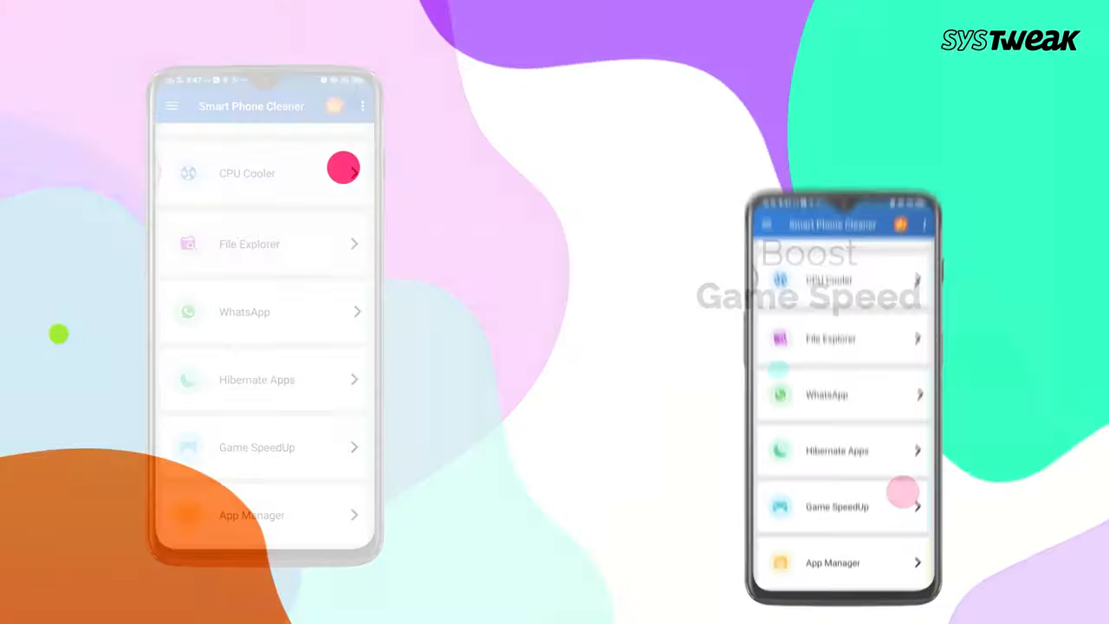
click(832, 561)
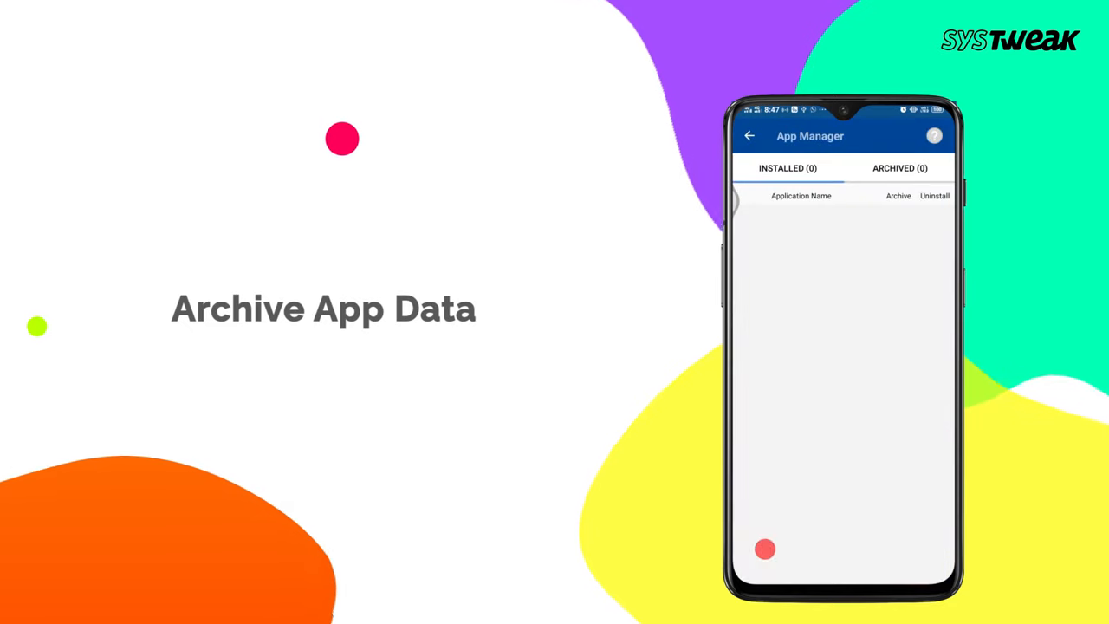